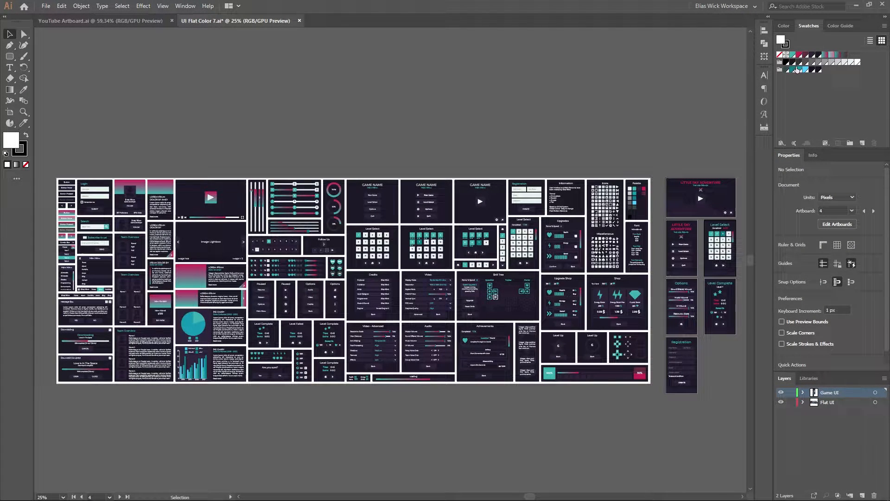
Recolour the kit's global teal swatch through Swatch Options three times, ending on dusty rose.
double_click(799, 68)
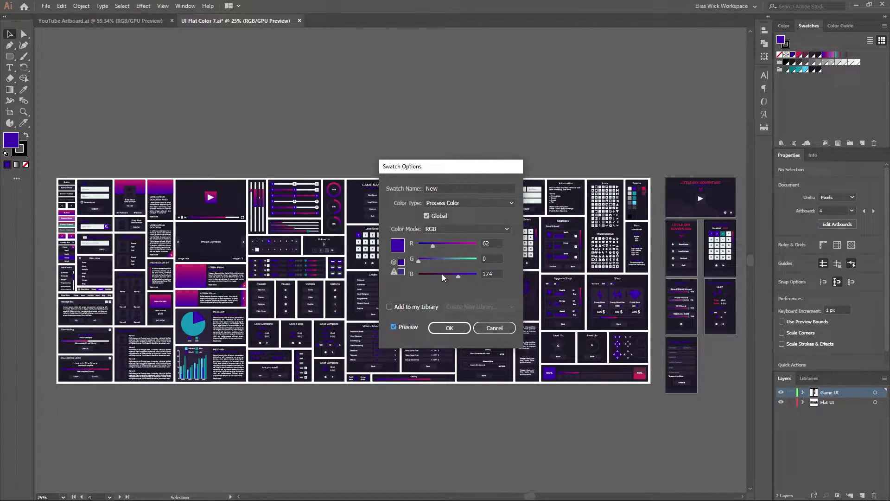
left_click(450, 328)
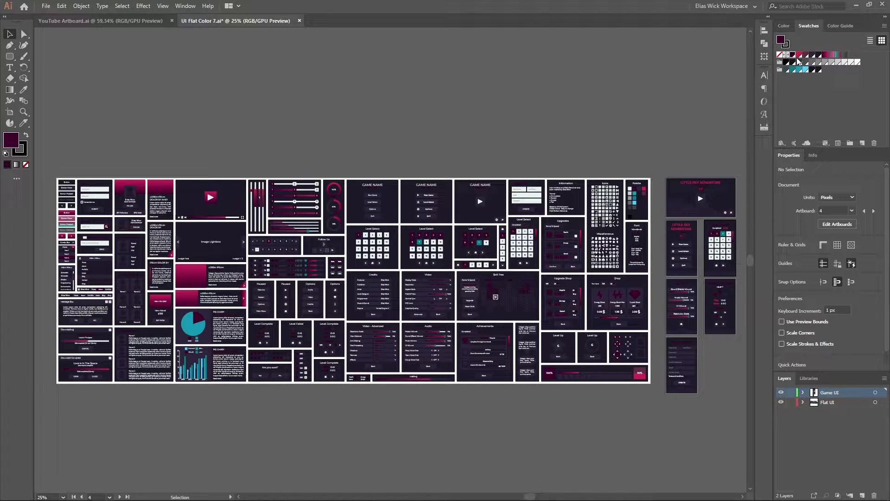
double_click(799, 62)
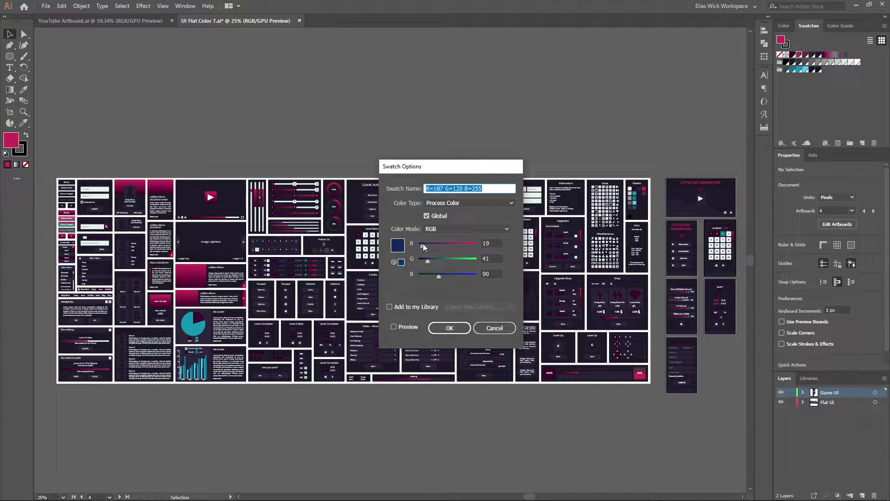
left_click(393, 327)
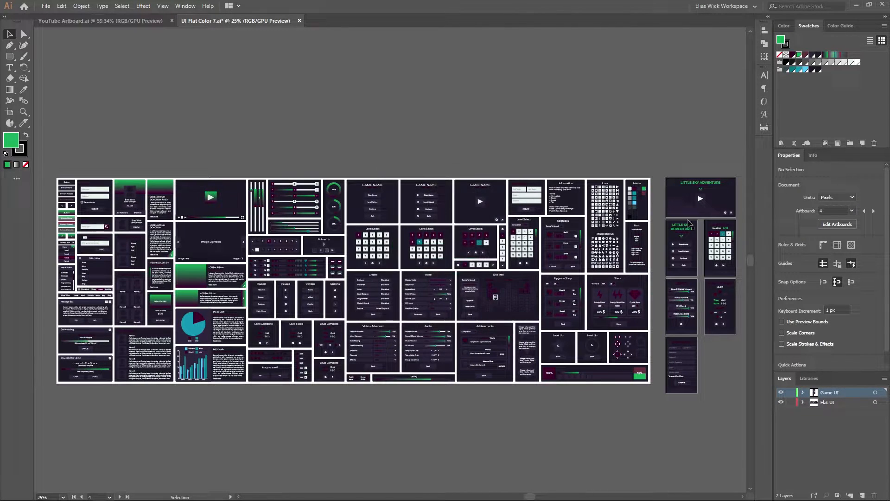
double_click(800, 54)
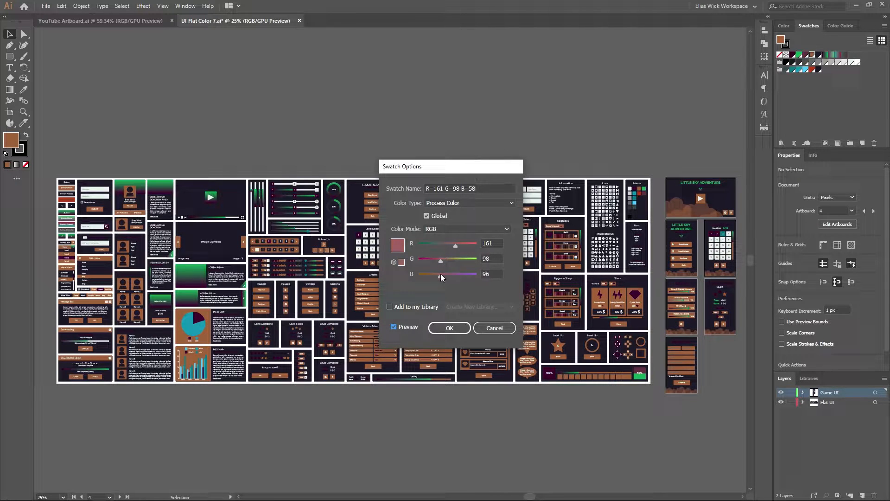
left_click(450, 329)
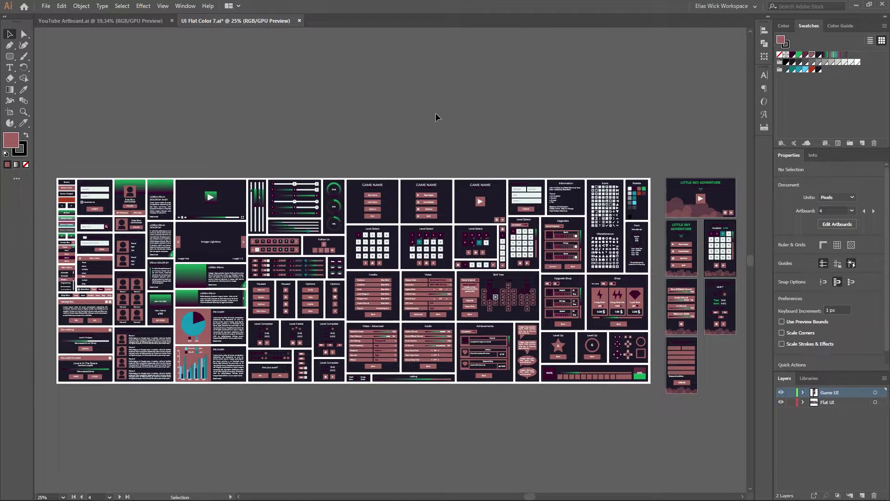
left_click(83, 20)
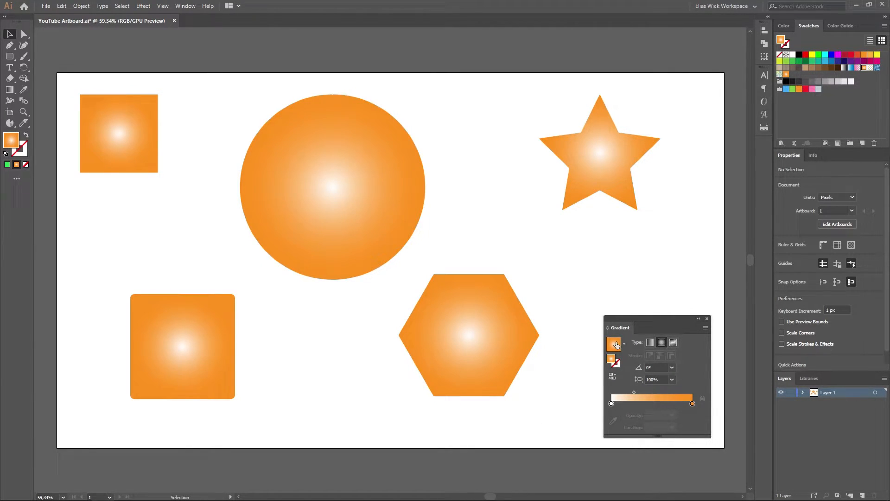
Pick the Orchid preset from the Gradient panel's saved-gradient list.
left_click(624, 344)
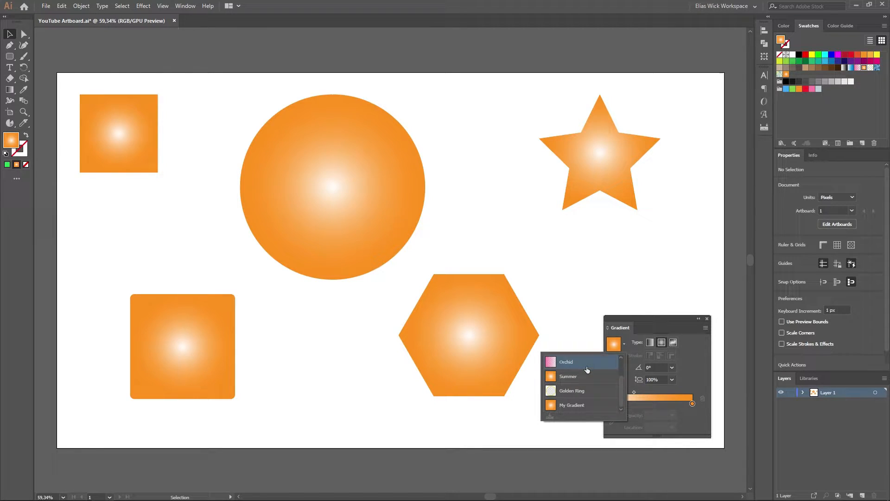
left_click(566, 362)
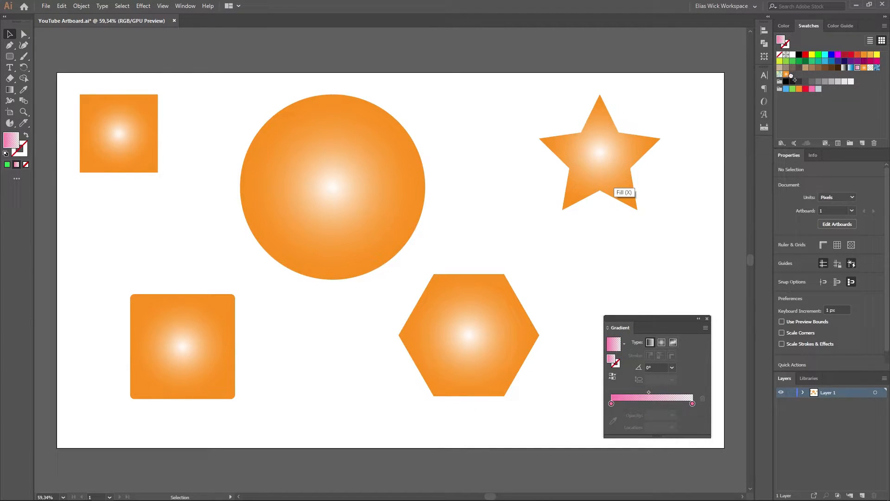
left_click(785, 74)
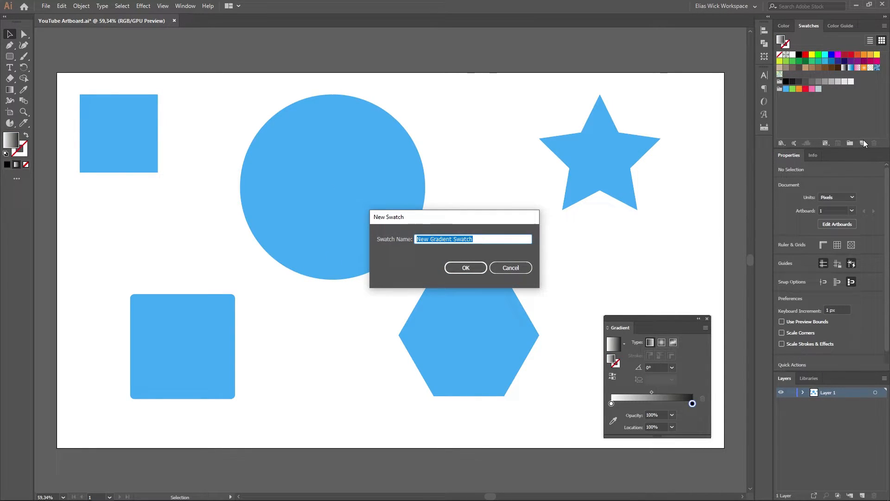
Name the new swatch 'My Gradient', save it, and show the Swatches panel via Window.
type("My Gradient")
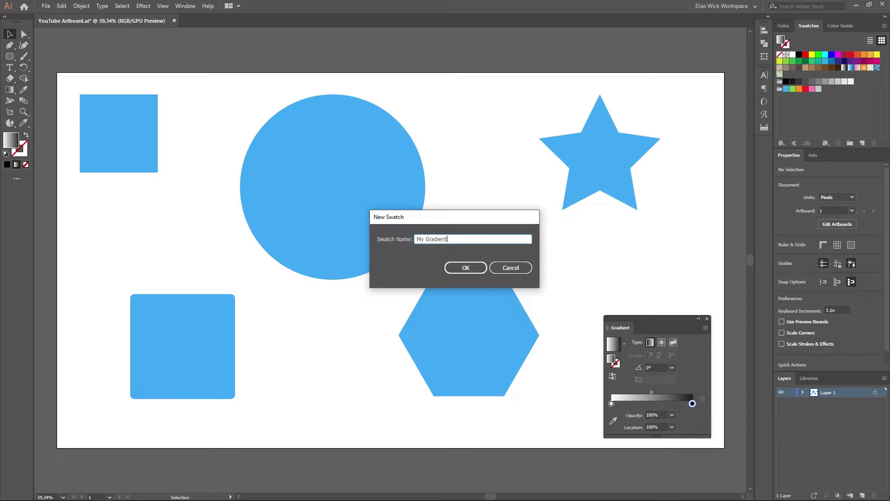
left_click(466, 267)
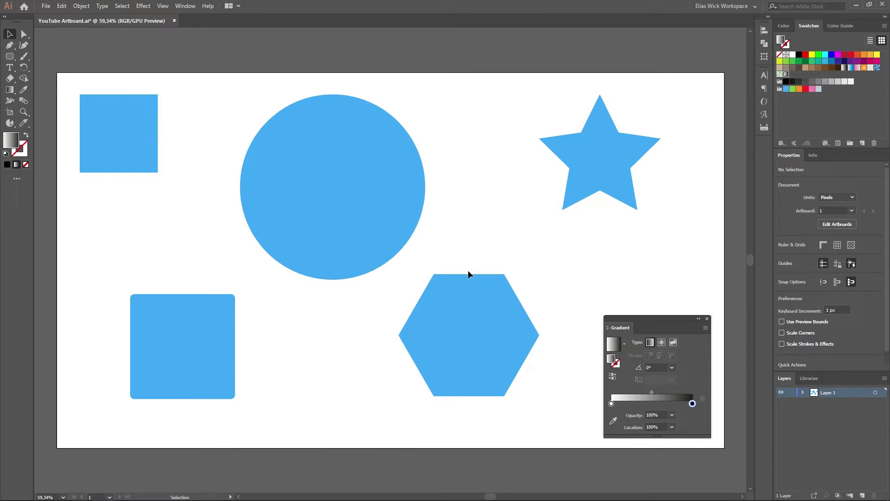
left_click(185, 5)
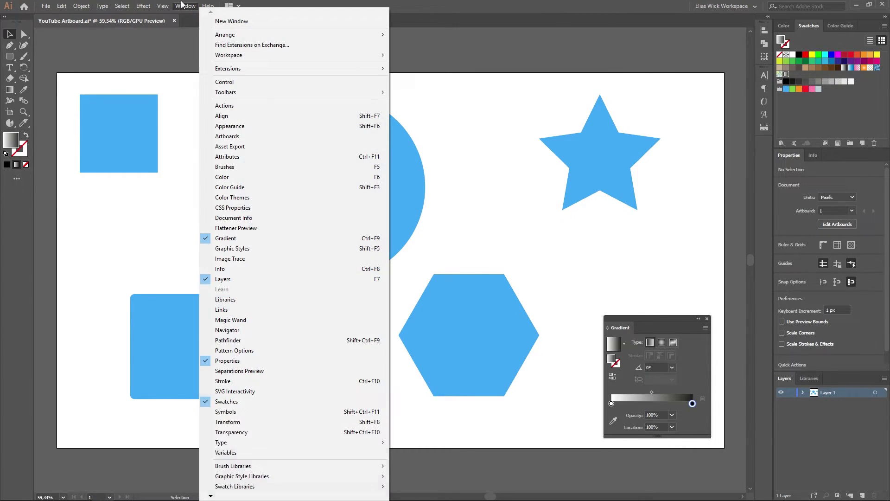
mouse_move(236, 406)
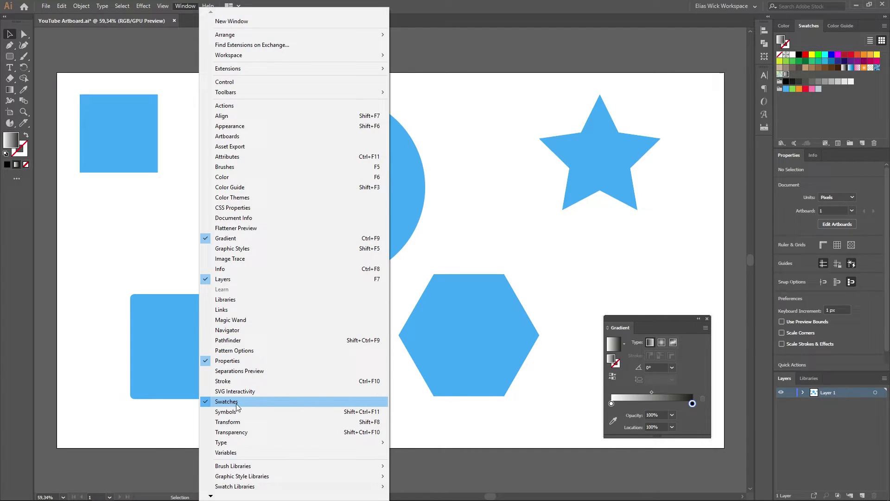
left_click(226, 400)
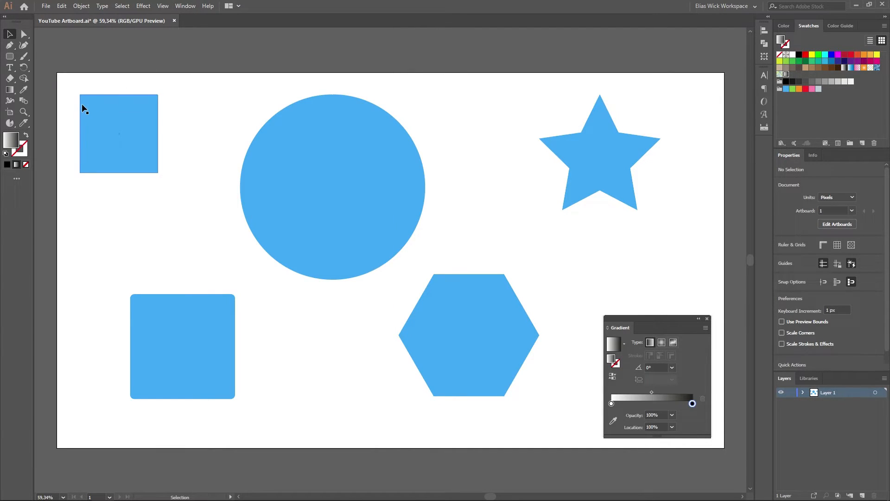
mouse_move(89, 124)
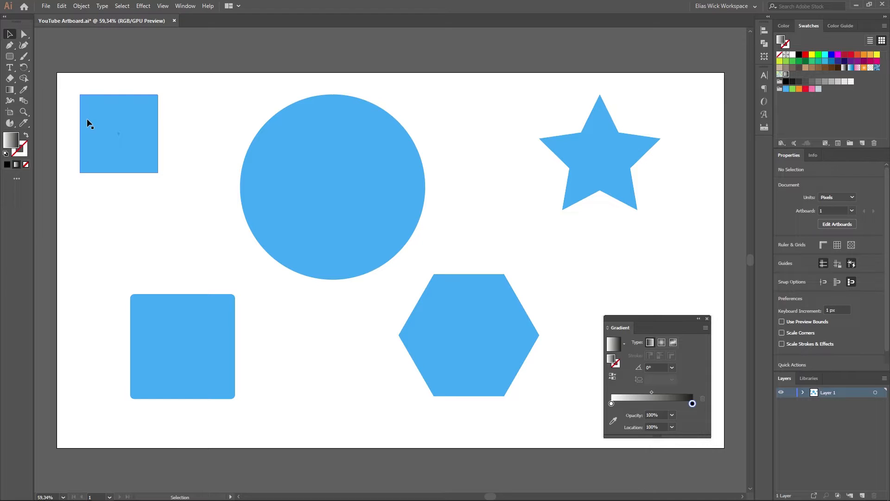
Apply the My Gradient swatch as the fill of the selected shapes.
left_click(118, 134)
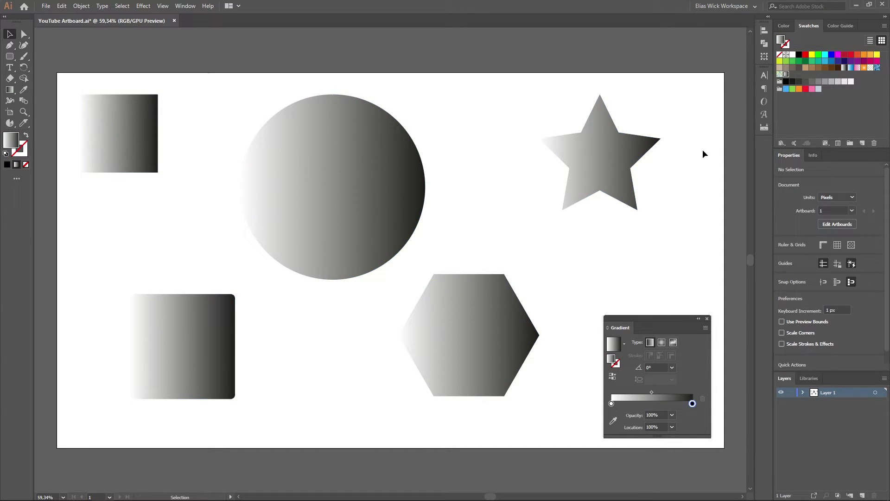
mouse_move(657, 265)
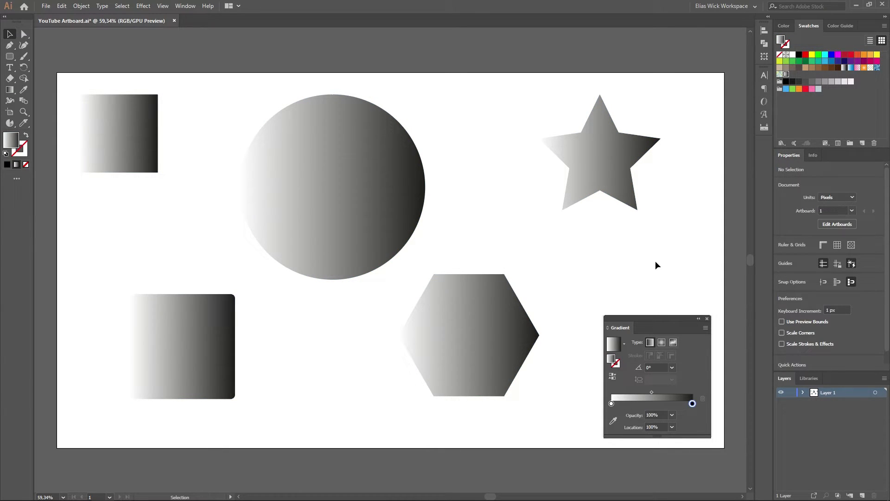